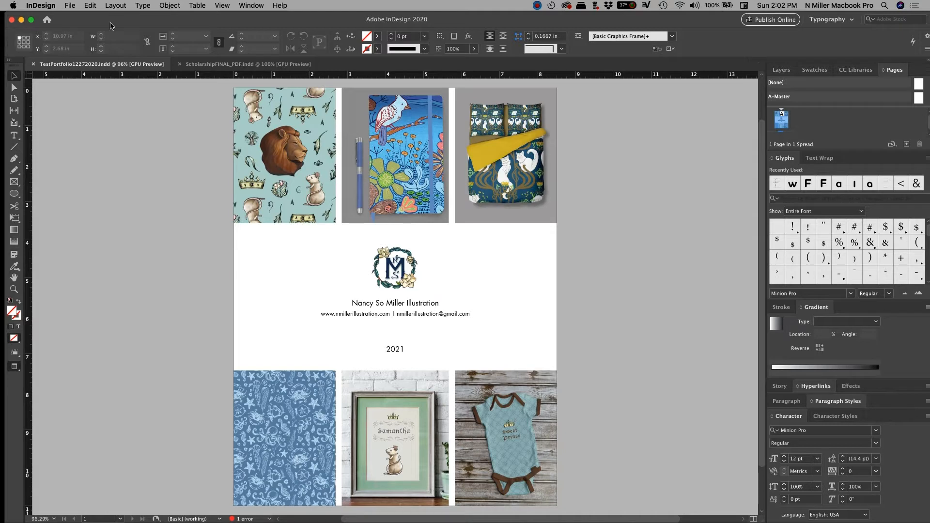
mouse_move(877, 76)
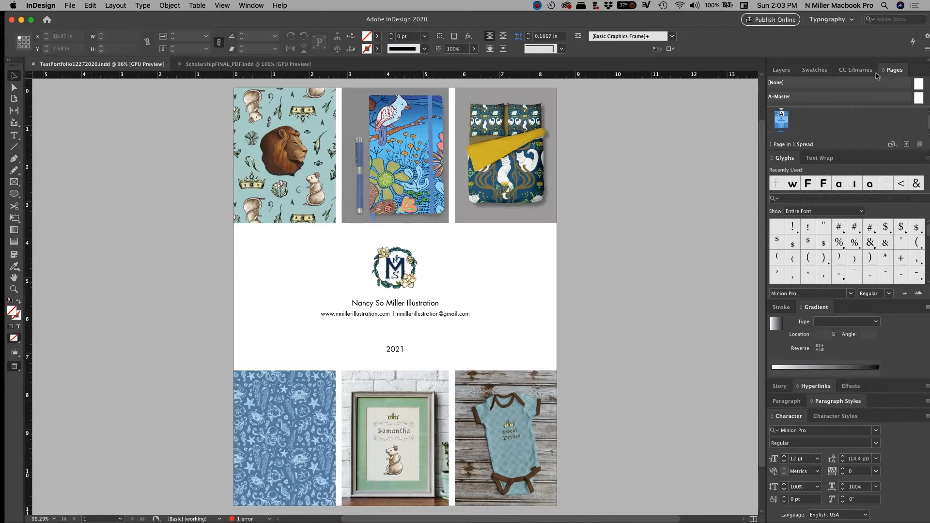
mouse_move(898, 70)
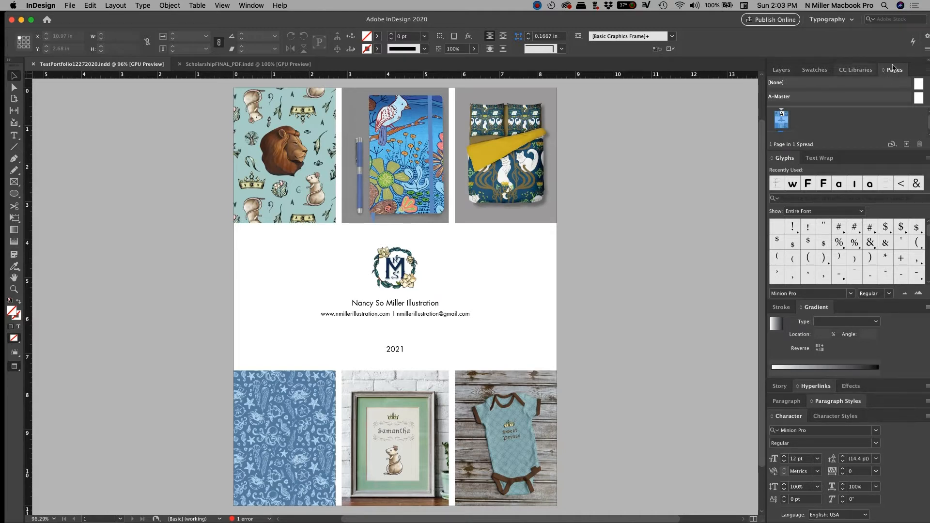
Show the Pages panel and detach it into a floating window beside the cover page.
left_click(894, 69)
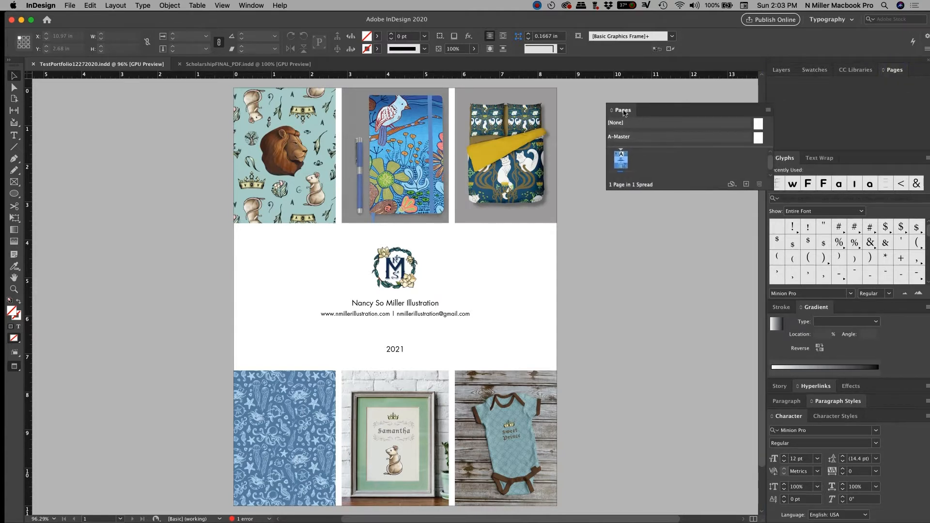
left_click(856, 70)
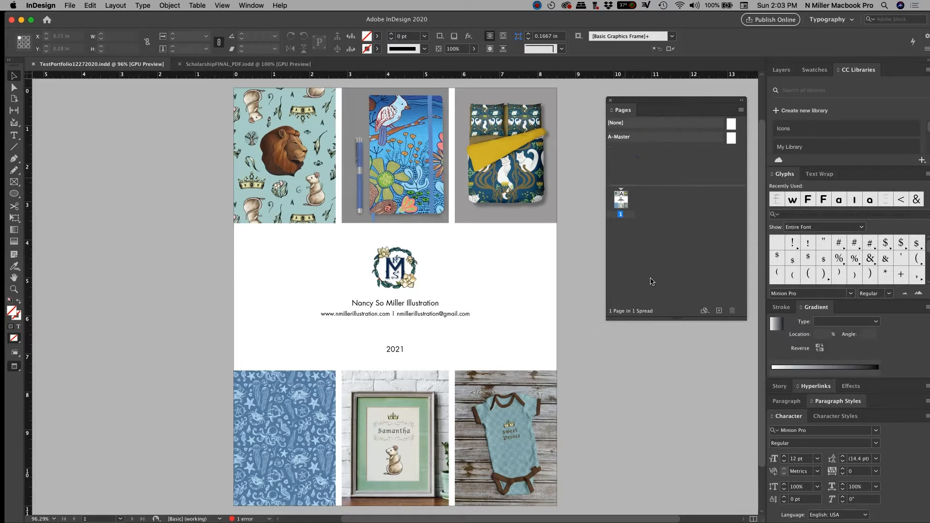
mouse_move(636, 249)
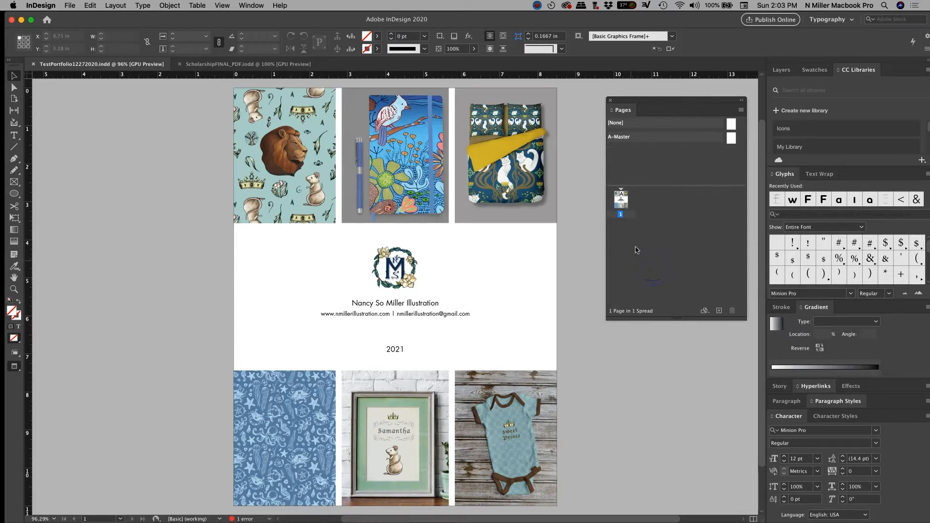
mouse_move(719, 239)
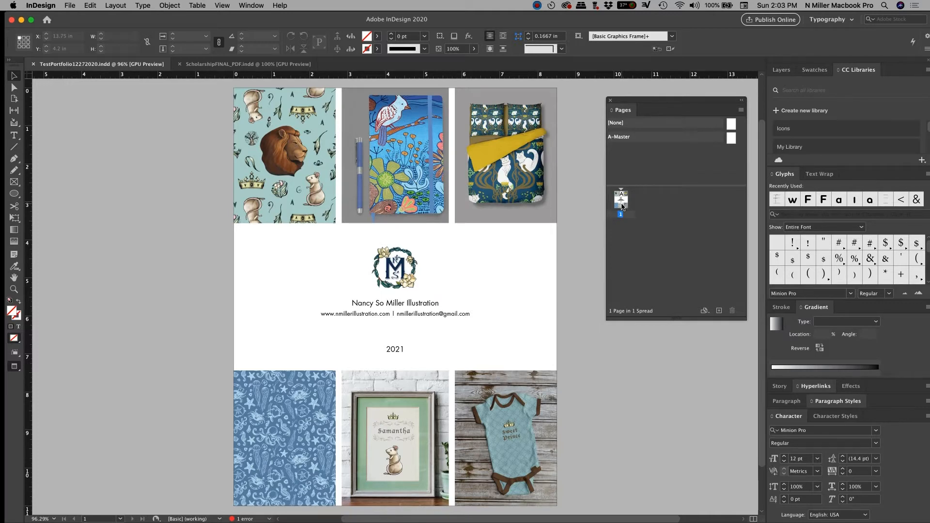
mouse_move(618, 202)
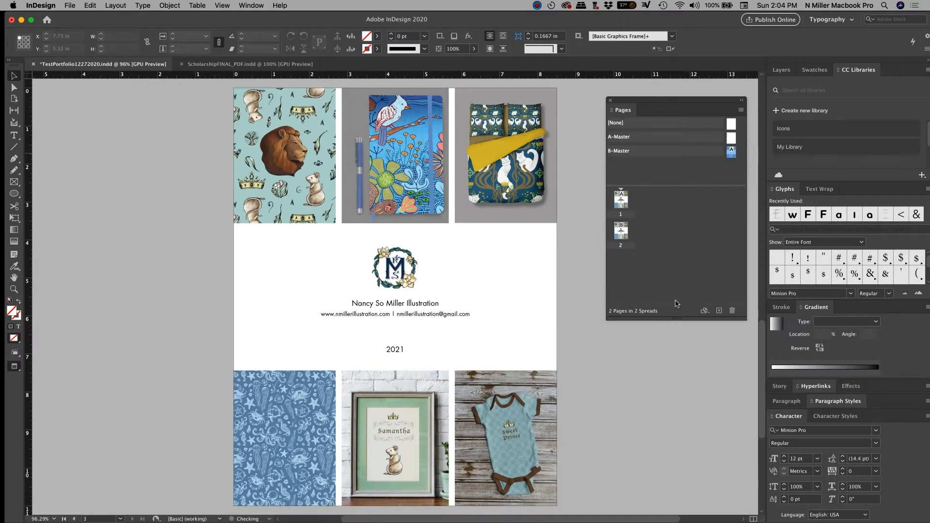
Add a third page so the document holds three pages under the new B master.
left_click(719, 310)
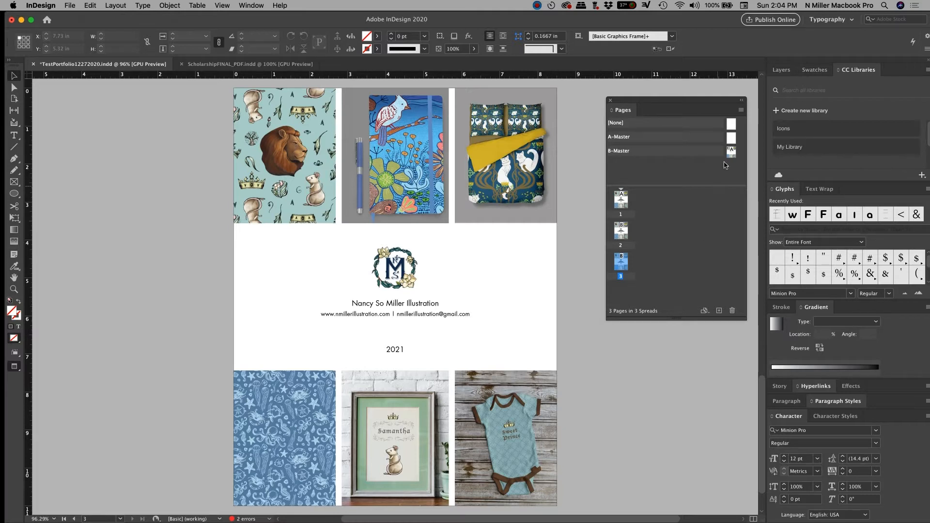
Edit the B master and remove the e-mail address from its contact line.
left_click(619, 150)
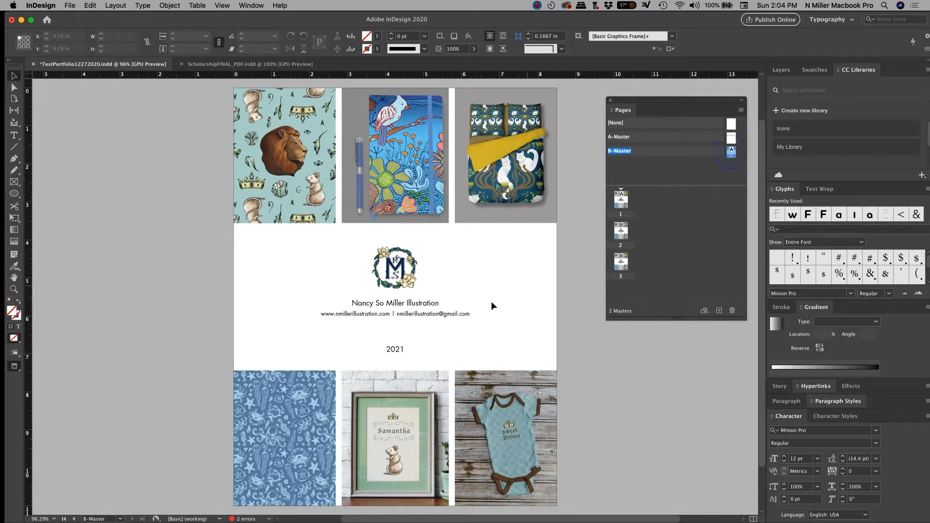
mouse_move(557, 324)
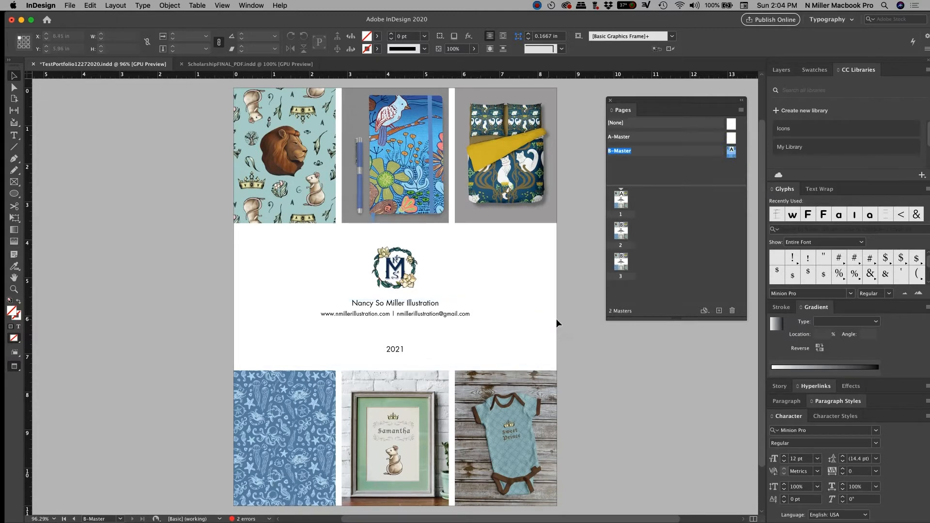
left_click(13, 135)
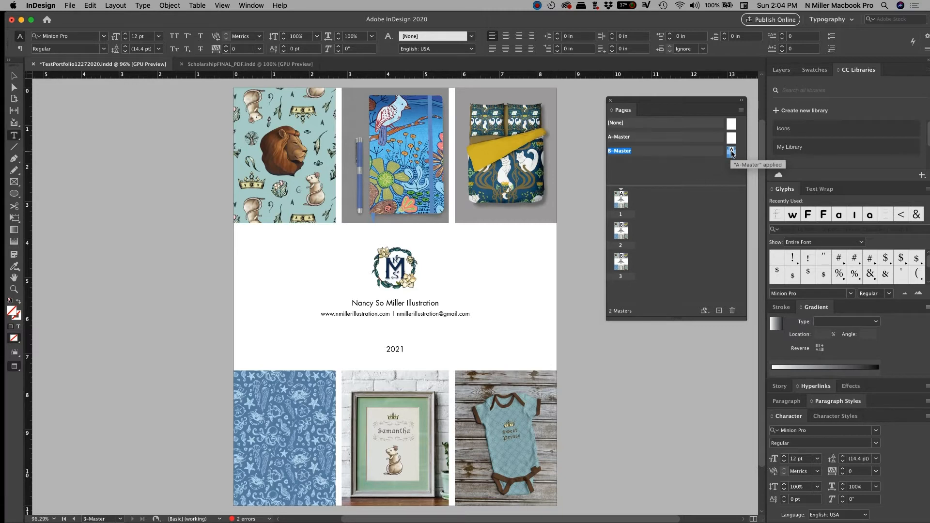
mouse_move(318, 233)
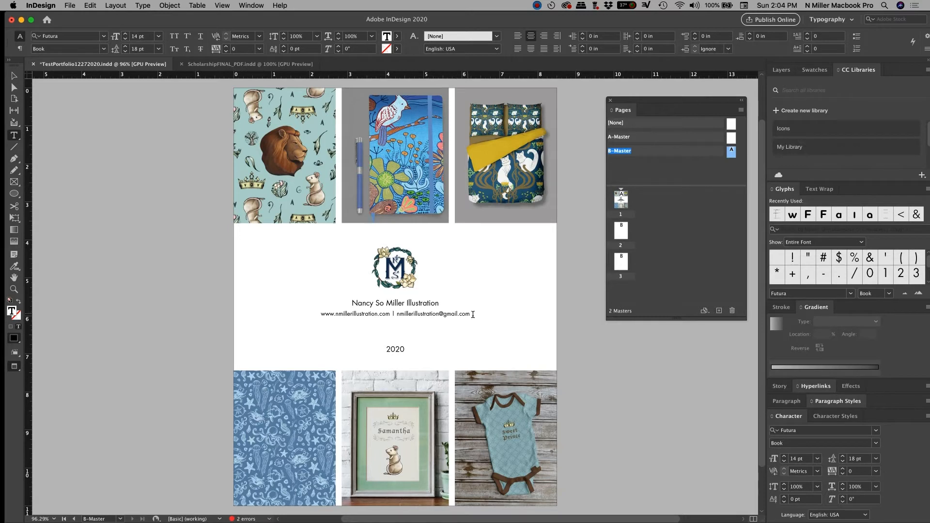
double_click(434, 314)
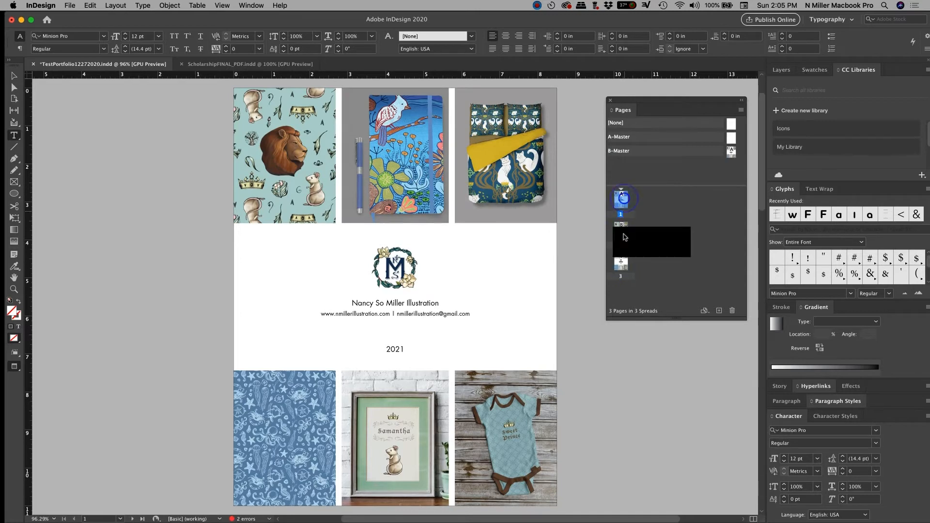
Apply the B master layout to document pages 1 and 2, then return to the master.
left_click(621, 265)
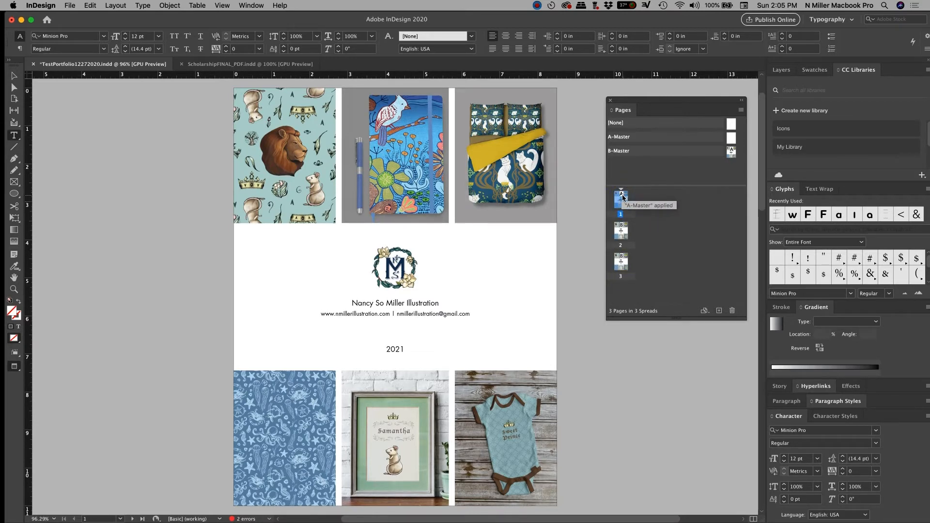
mouse_move(709, 156)
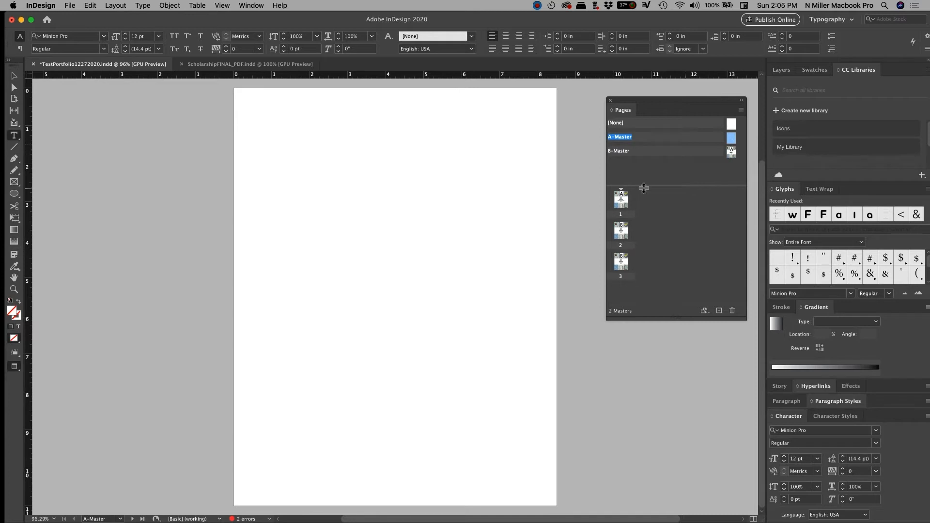
left_click(621, 233)
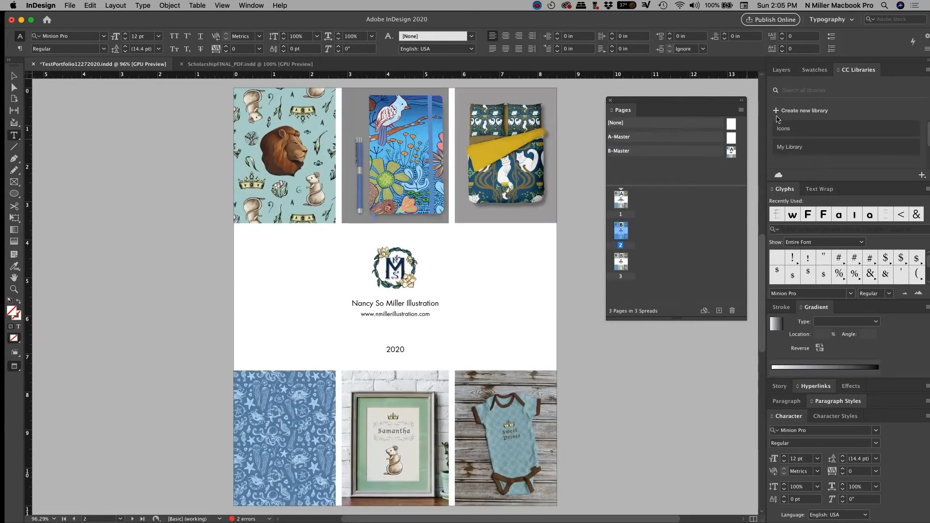
mouse_move(744, 159)
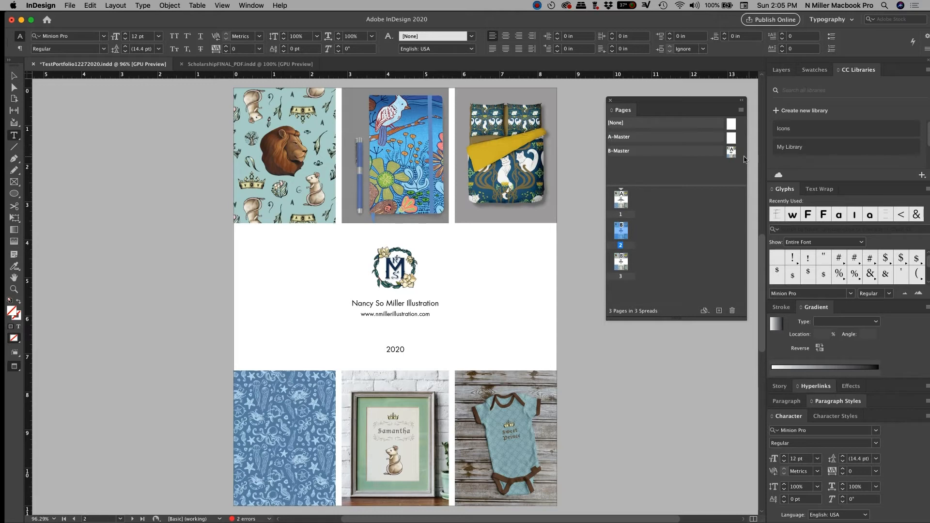
left_click(637, 150)
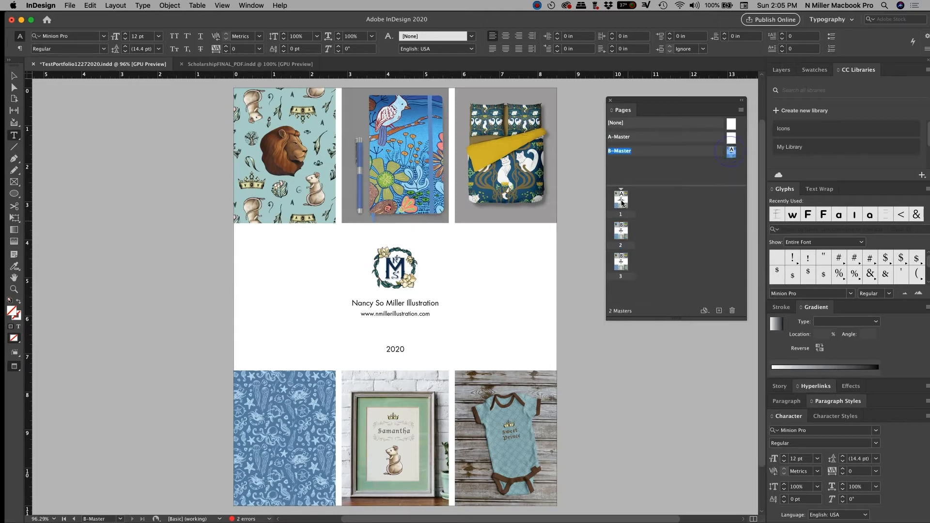
Delete the extra document page despite its objects and reopen the B master.
left_click(732, 310)
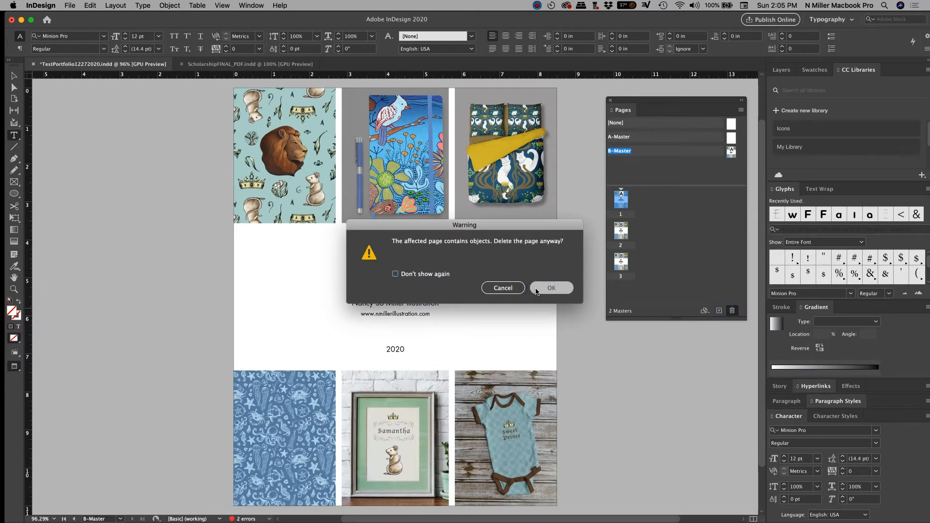
left_click(552, 288)
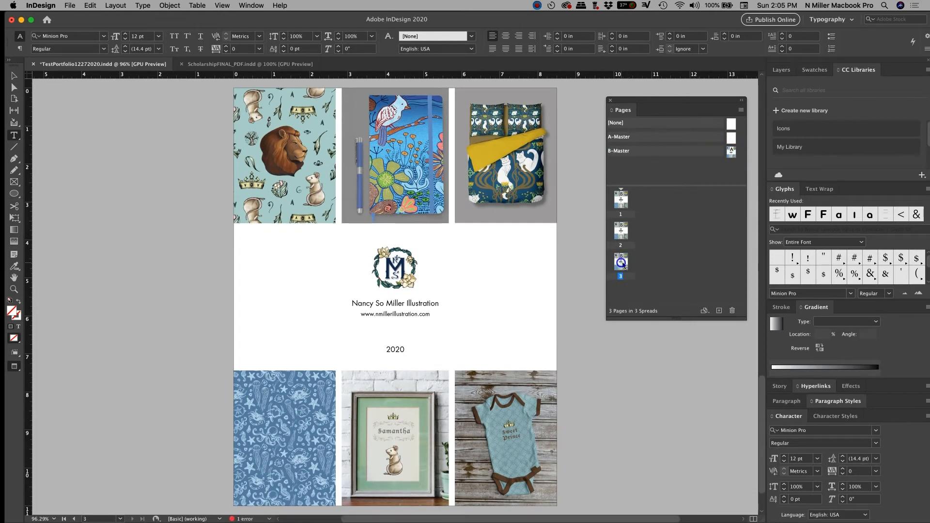
left_click(620, 232)
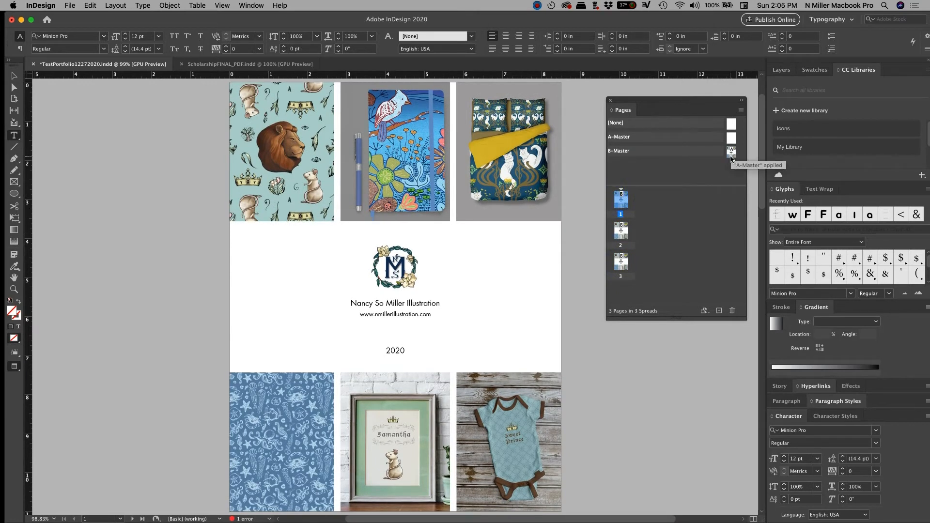
left_click(637, 150)
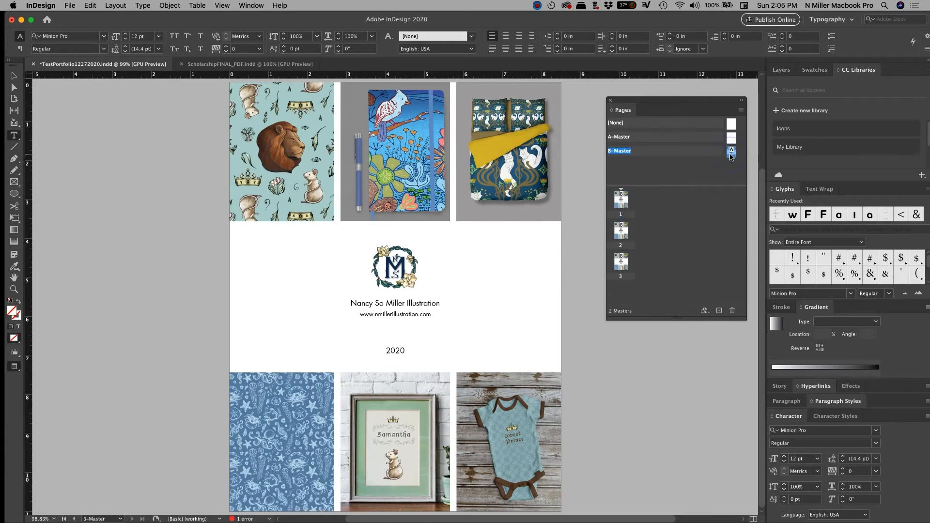
mouse_move(709, 149)
type("2021")
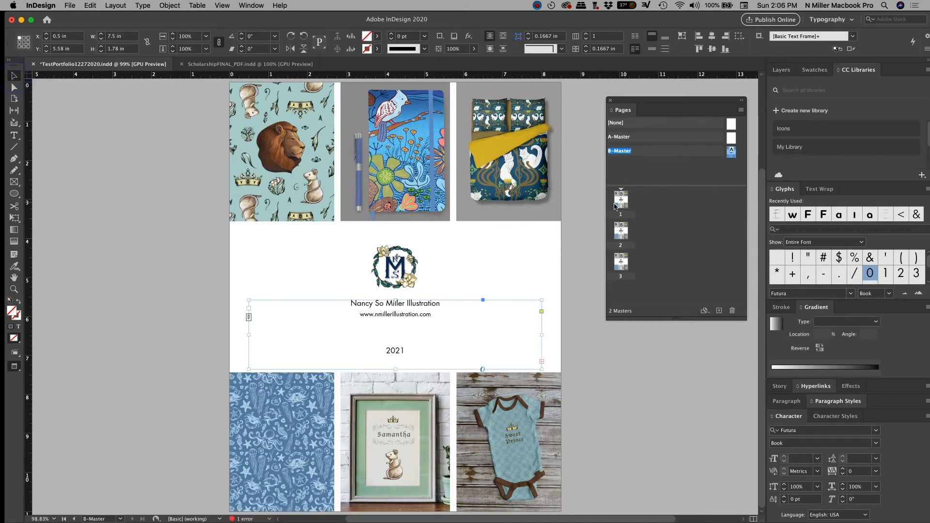
Change the master year to 2021 and verify pages 1-3 all read 2021.
left_click(621, 230)
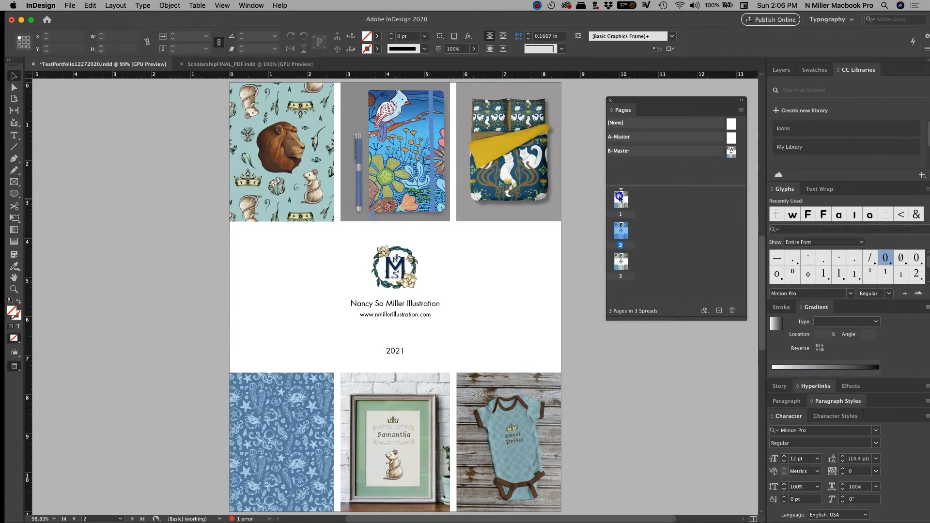
left_click(620, 264)
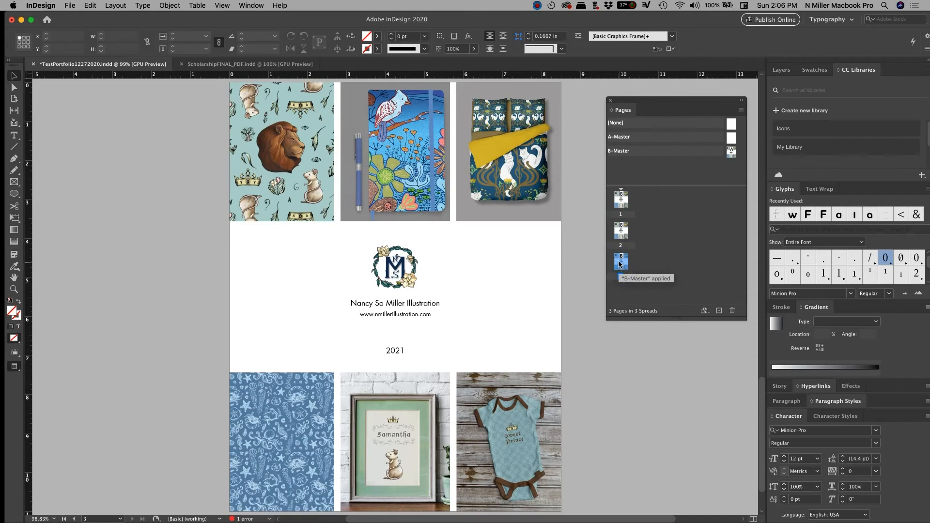
left_click(620, 261)
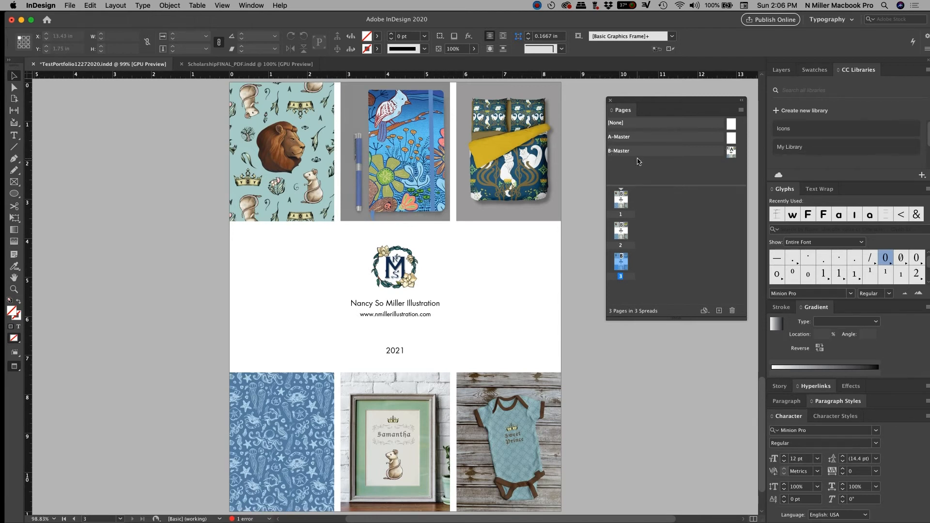
In Master Options, name the B master 'Cover' based on [None], listing it as B-Cover.
right_click(629, 150)
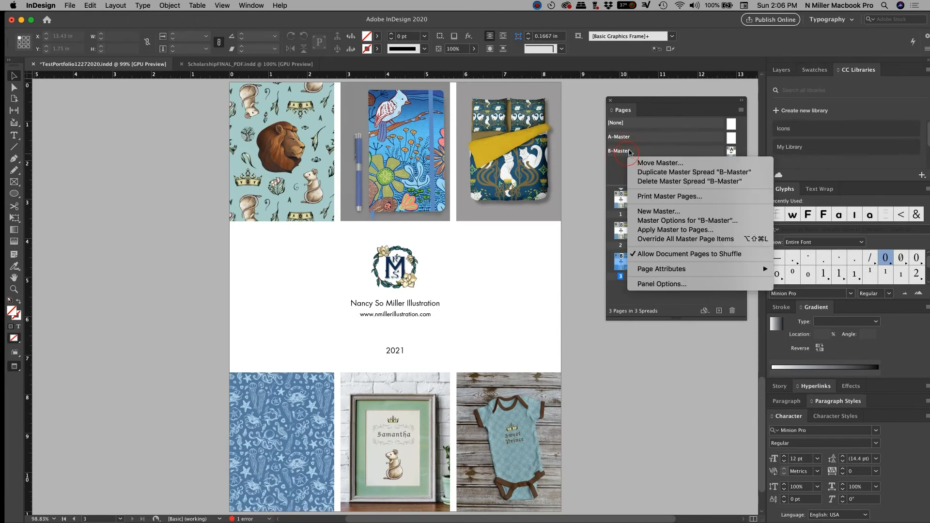
mouse_move(682, 221)
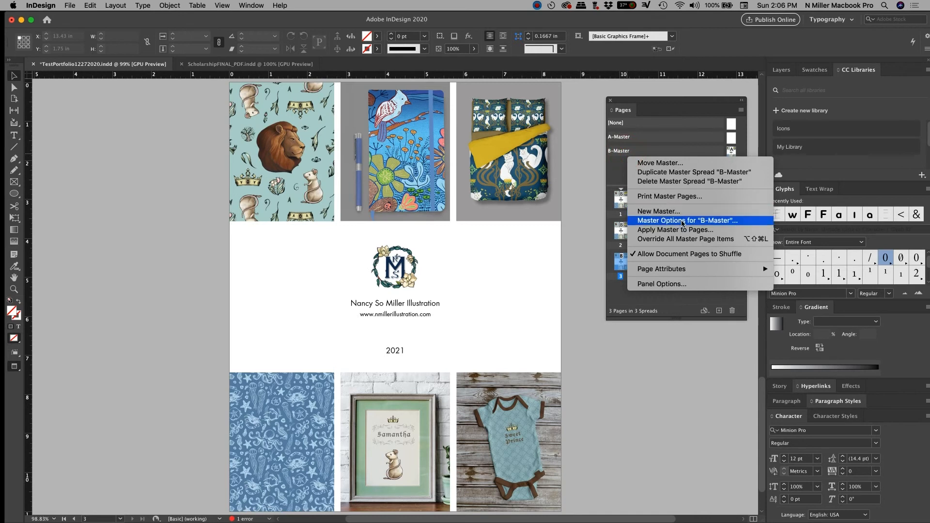
left_click(687, 221)
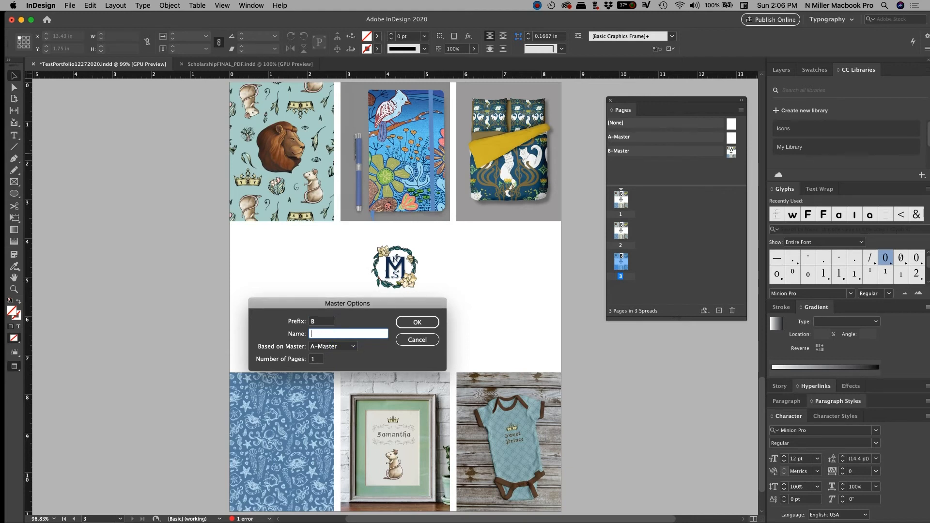
type("Cover")
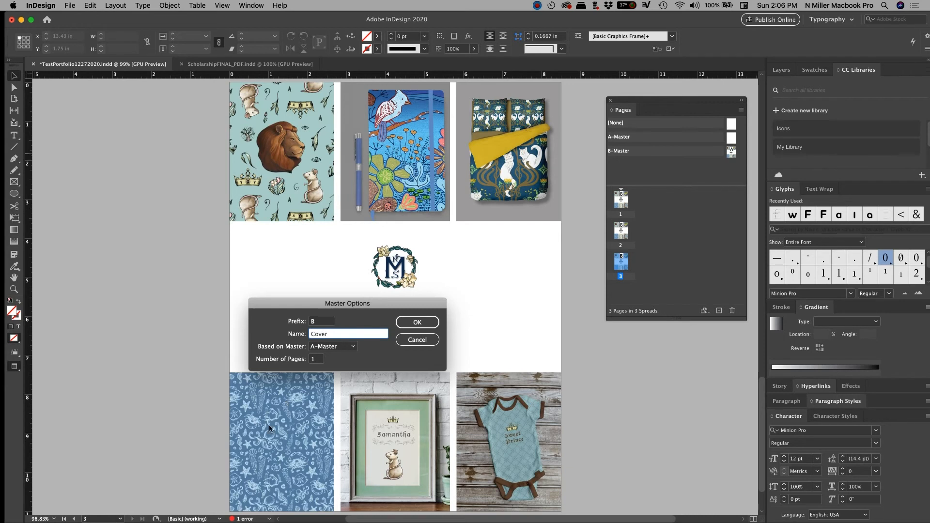
left_click(316, 358)
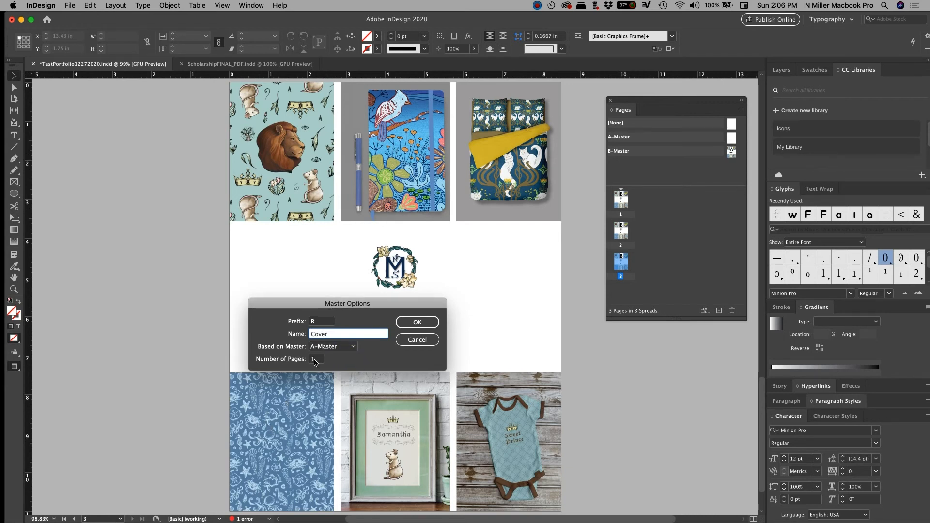
left_click(333, 346)
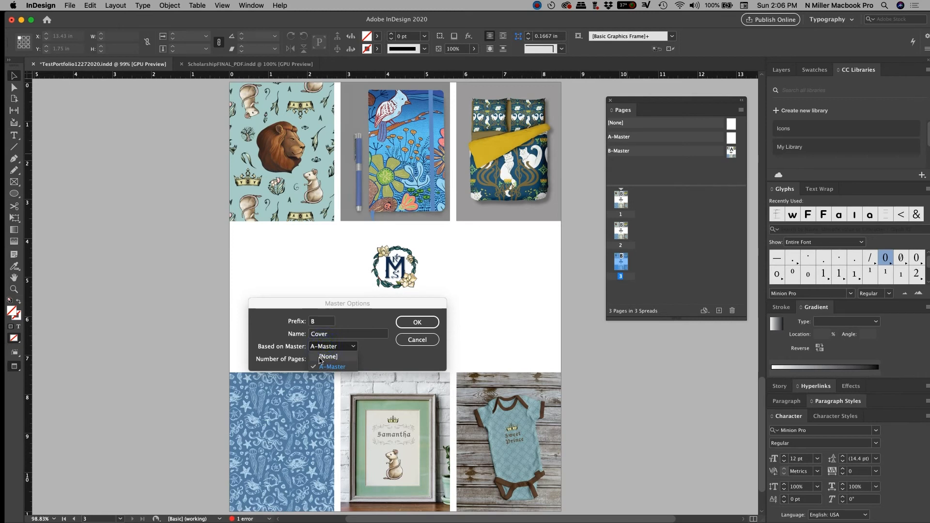
left_click(327, 356)
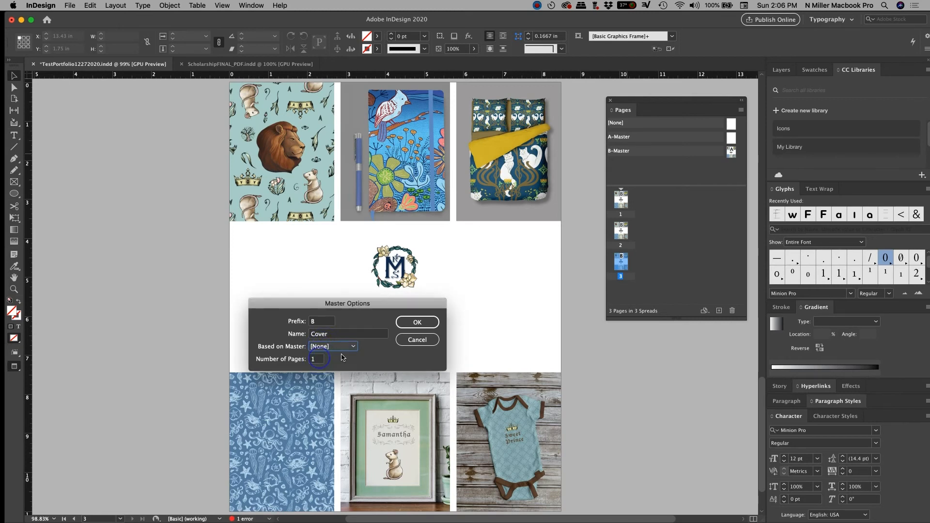
left_click(417, 323)
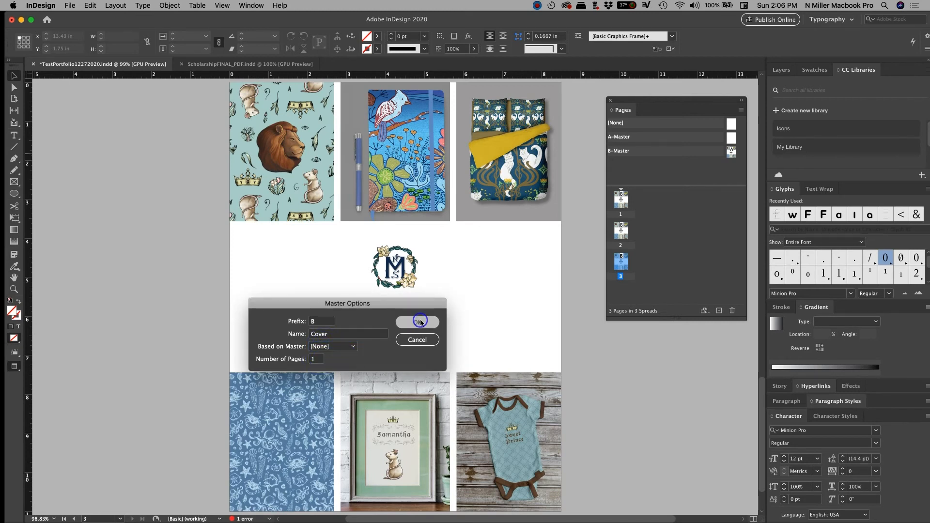
left_click(418, 321)
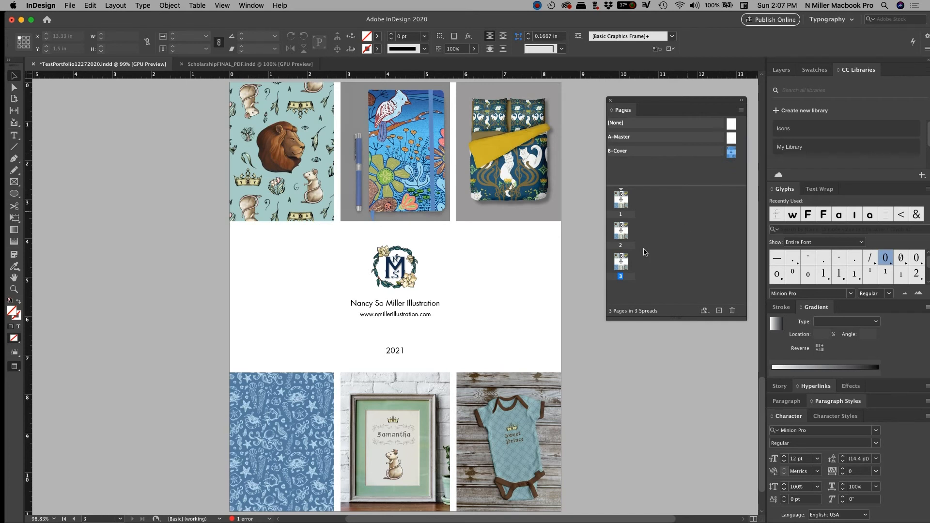
mouse_move(634, 277)
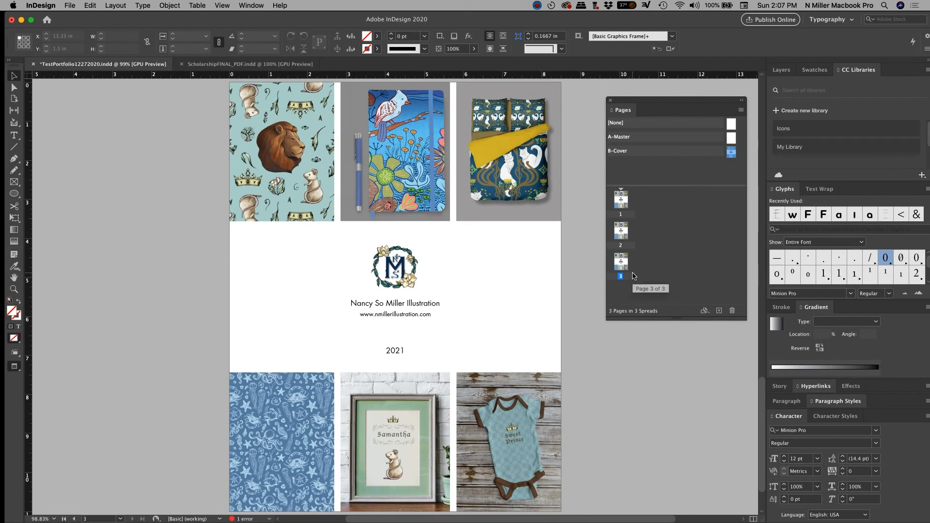
mouse_move(640, 270)
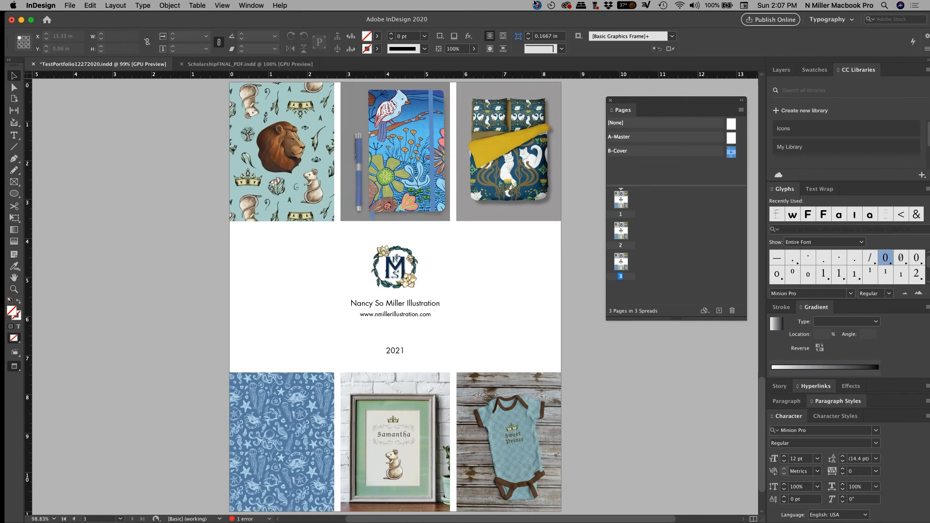
left_click(562, 4)
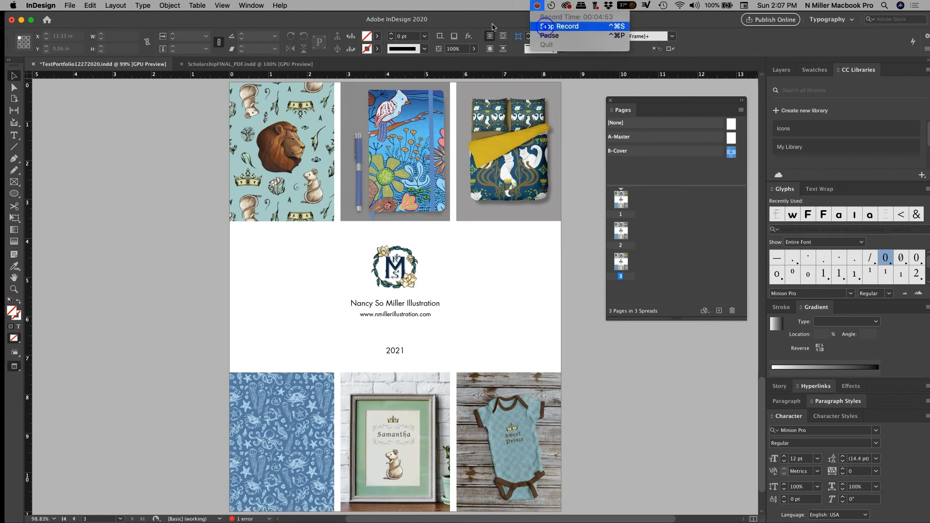